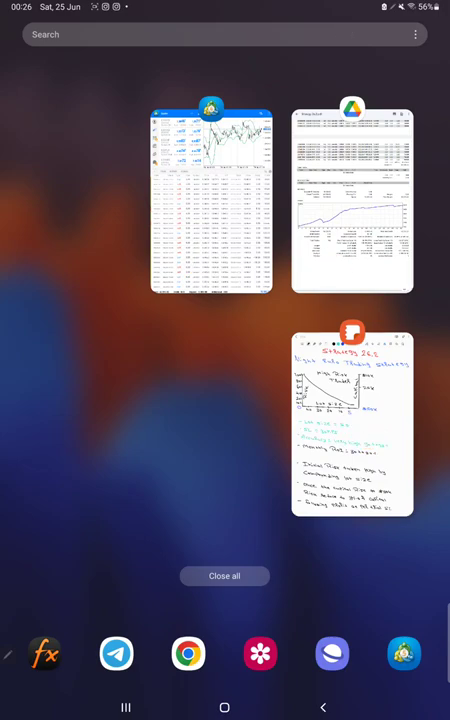
After the handwritten note and MetaTrader history, annotate the Strategy 26.2 PDF with 'Acc: 92.1'.
click(352, 430)
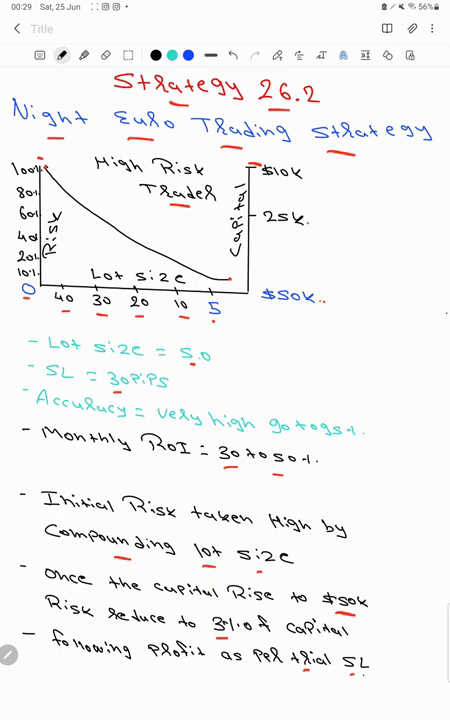
mouse_move(224, 708)
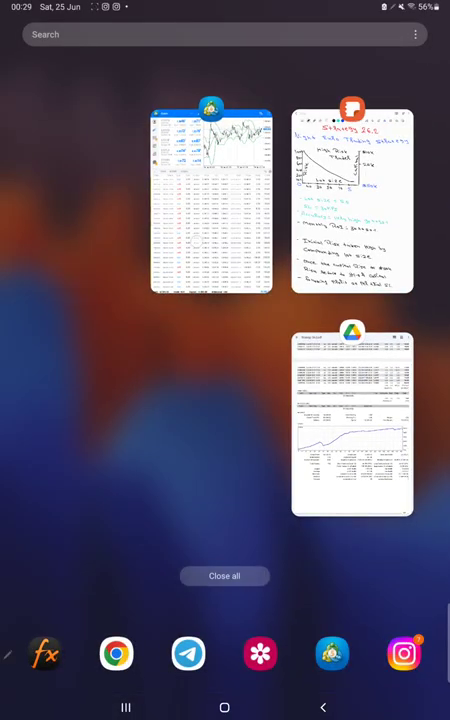
click(210, 204)
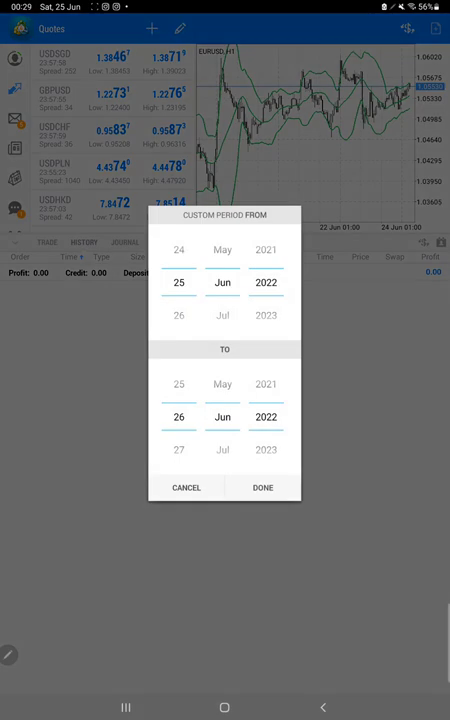
click(262, 488)
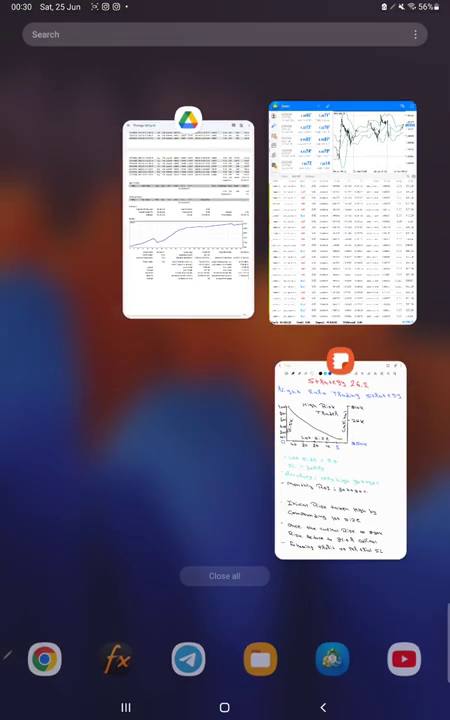
click(188, 216)
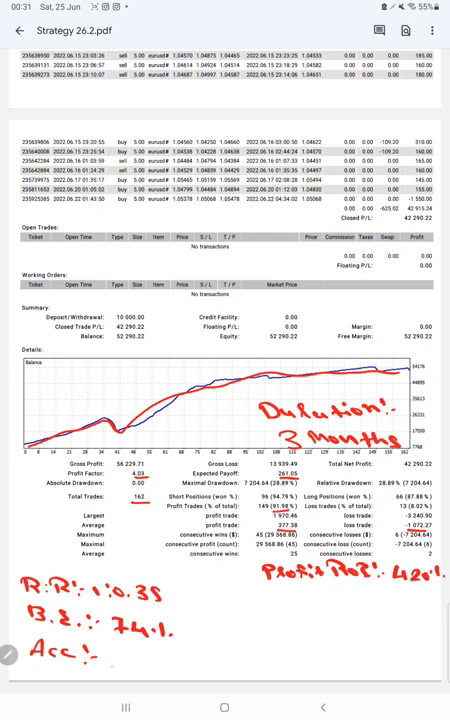
text(92.1)
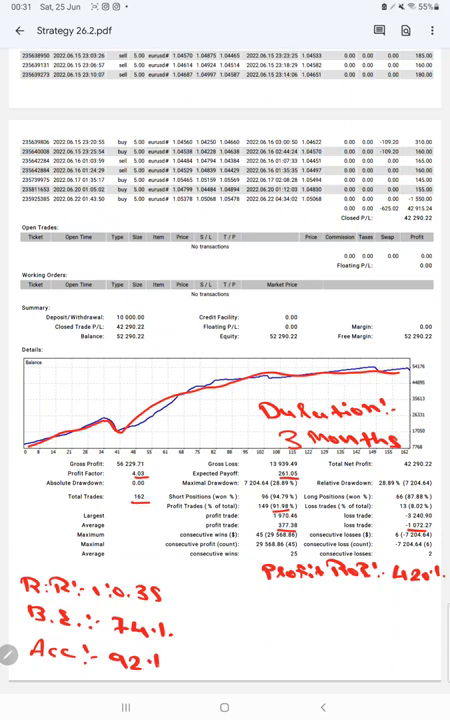